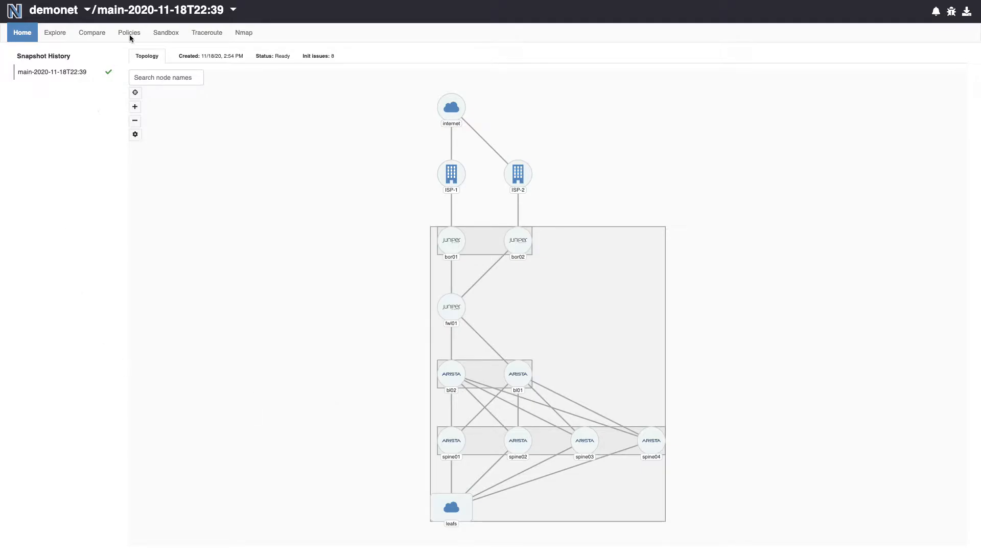
Show all eight network policies for the demonet snapshot on the Policies page.
{"action": "left_click", "coordinate": [128, 32]}
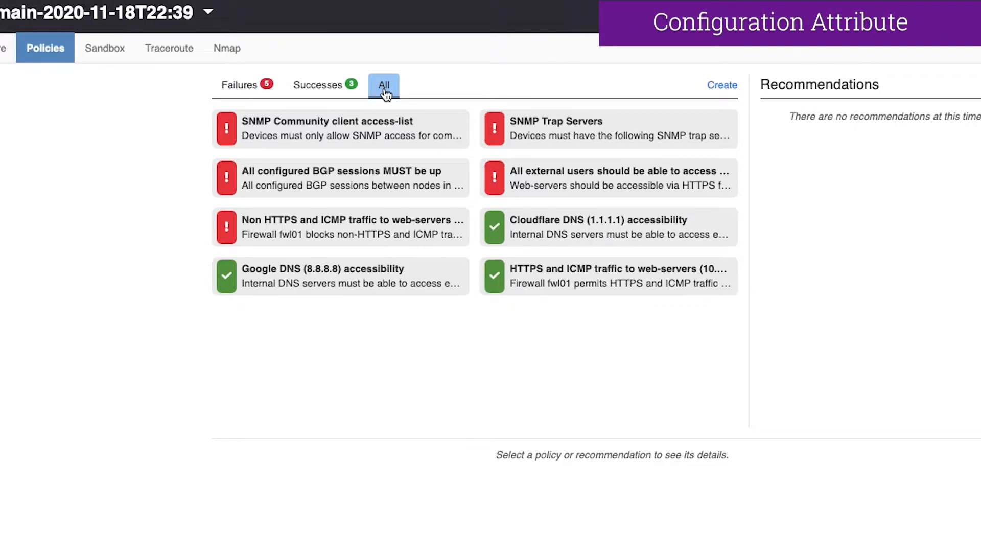
Review SNMP Community client access-list violators bl02 and fwl01, both lacking community COMM.
{"action": "left_click", "coordinate": [340, 128]}
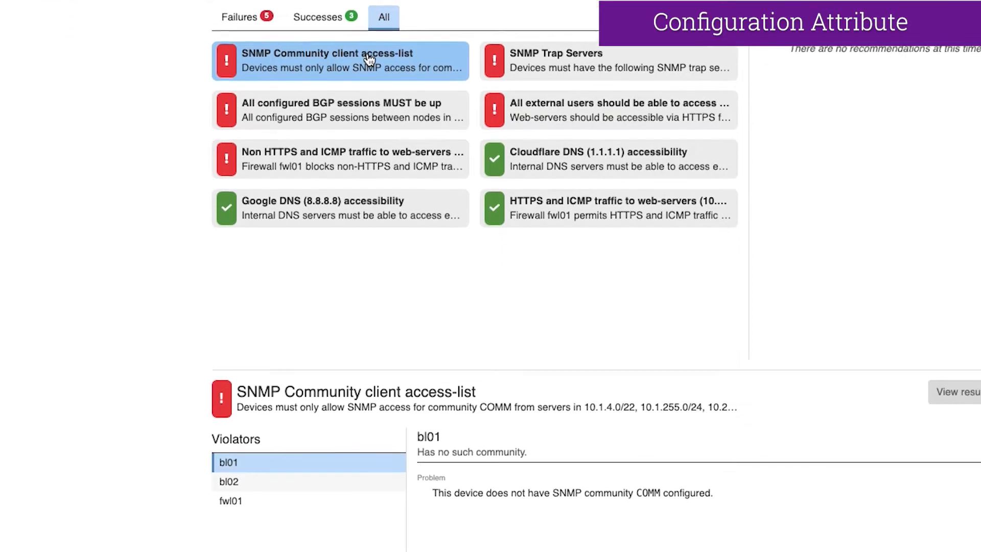
{"action": "scroll", "scroll_direction": "down", "scroll_amount": 3}
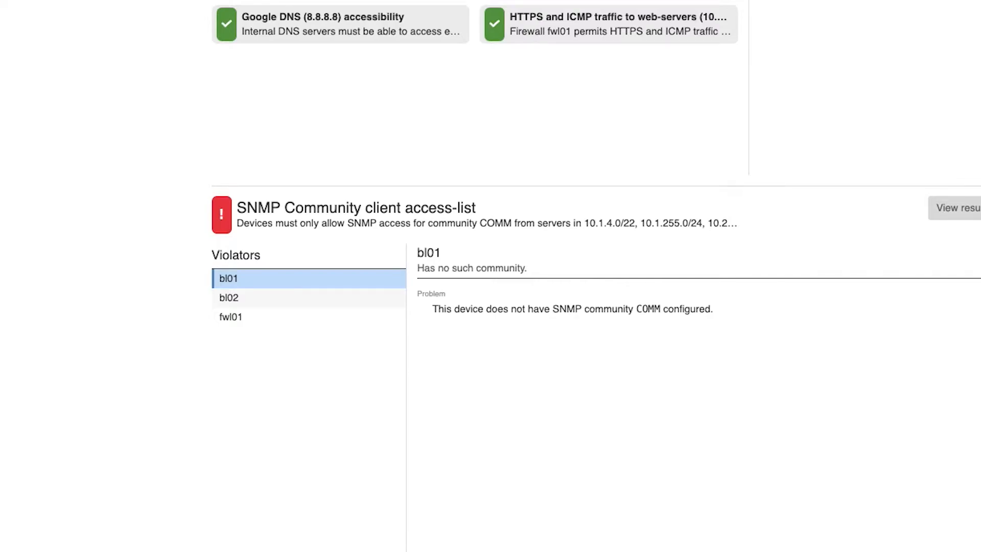
{"action": "mouse_move", "coordinate": [277, 281]}
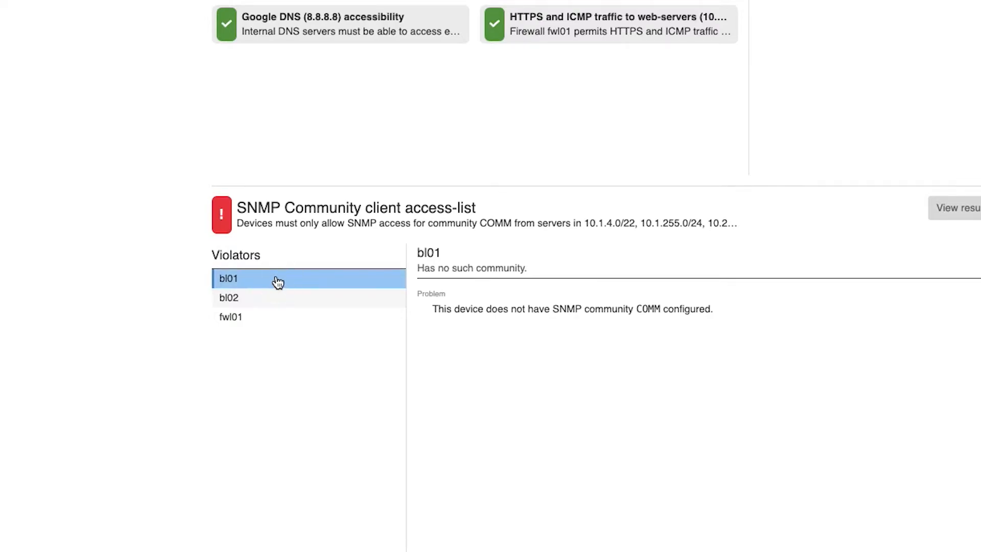
{"action": "left_click", "coordinate": [229, 297]}
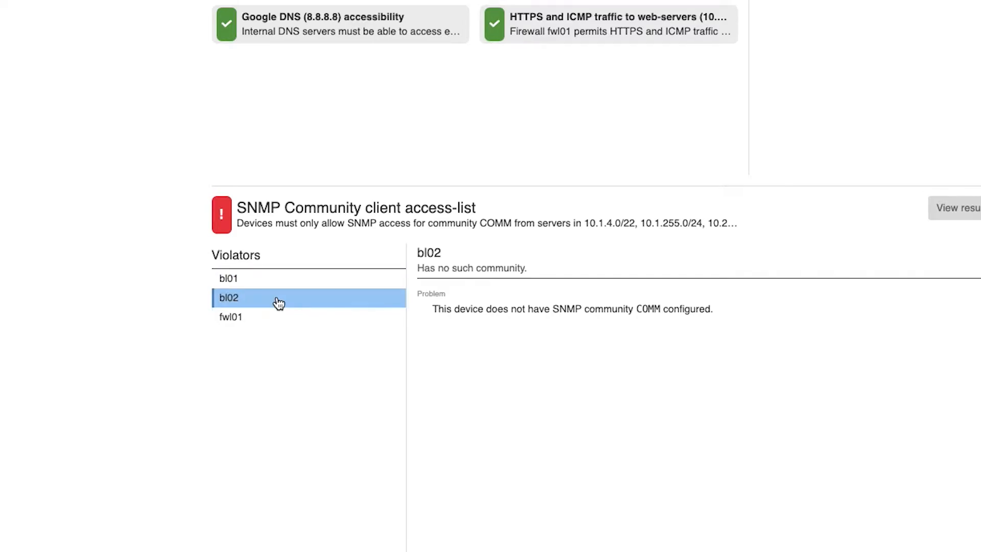
{"action": "left_click", "coordinate": [231, 317]}
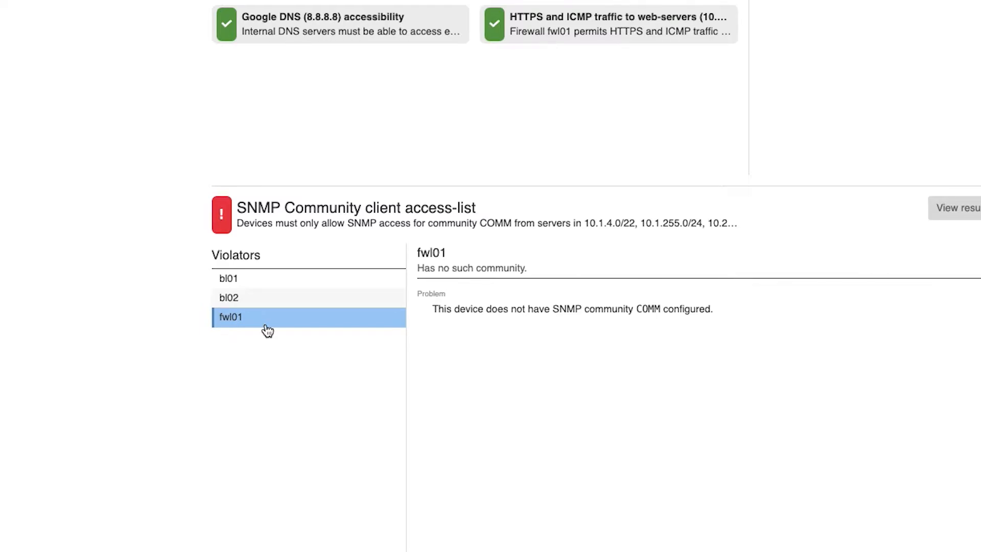
{"action": "scroll", "scroll_direction": "up", "scroll_amount": 3}
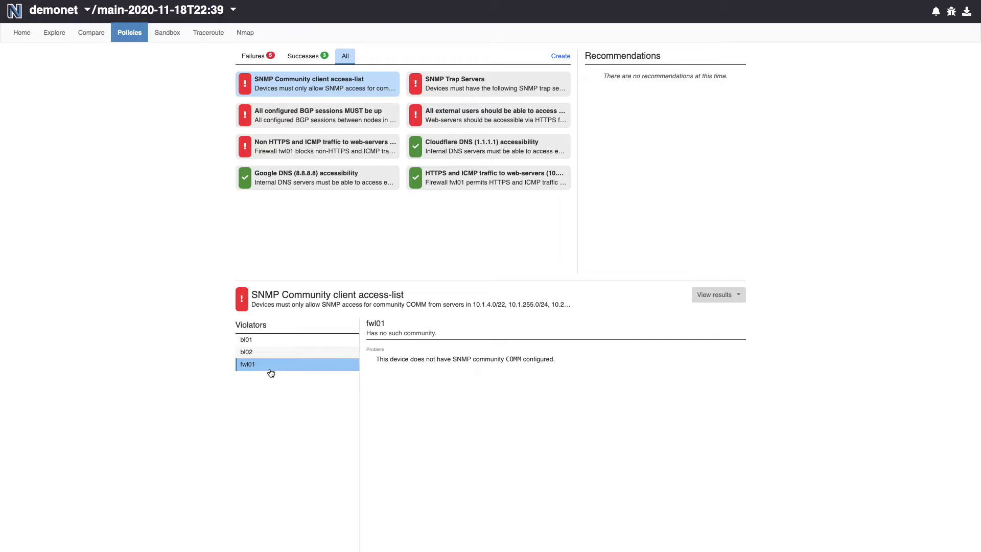
{"action": "mouse_move", "coordinate": [257, 365]}
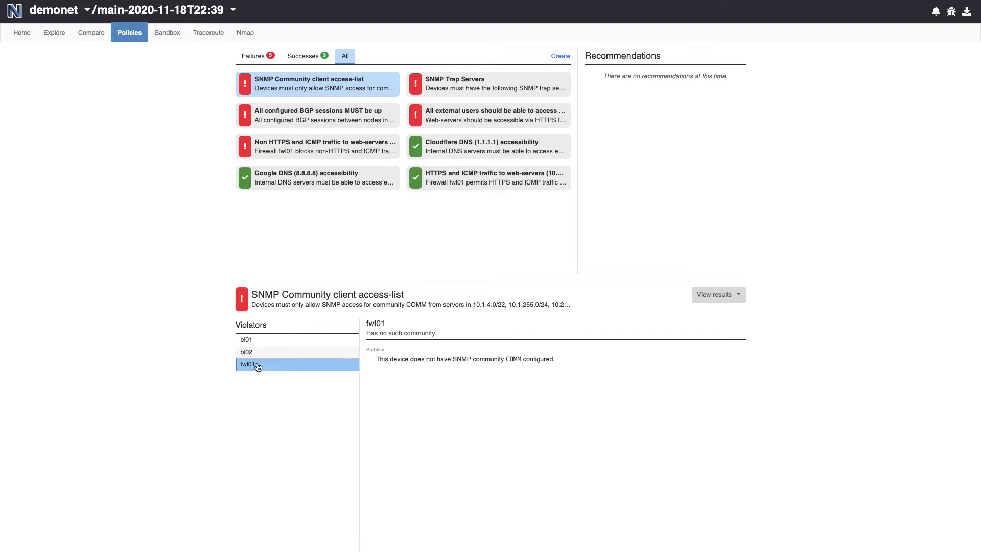
{"action": "mouse_move", "coordinate": [301, 120]}
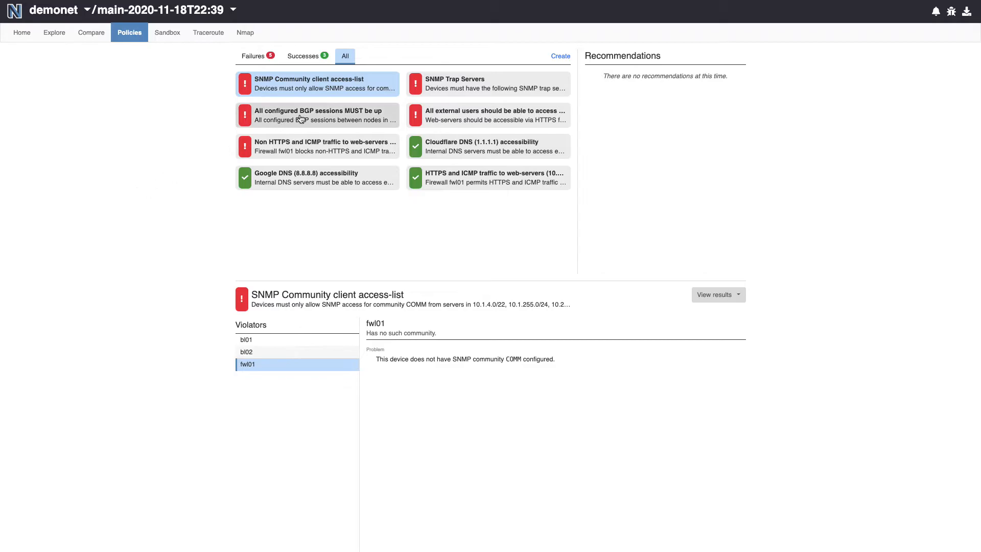
Inspect the BGP sessions policy and leaf06's failed TCP connection to 10.1.1.5.
{"action": "left_click", "coordinate": [317, 115]}
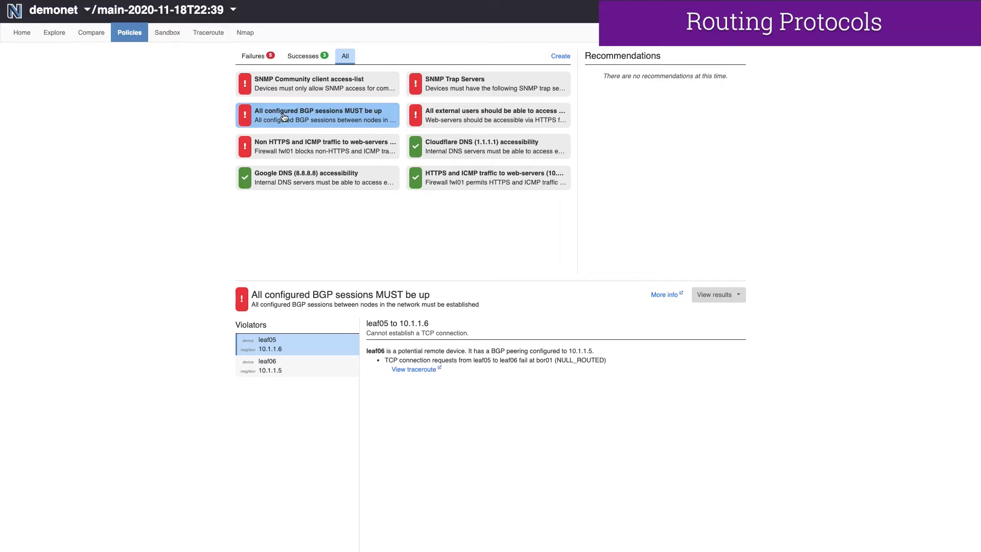
{"action": "scroll", "scroll_direction": "down", "scroll_amount": 3}
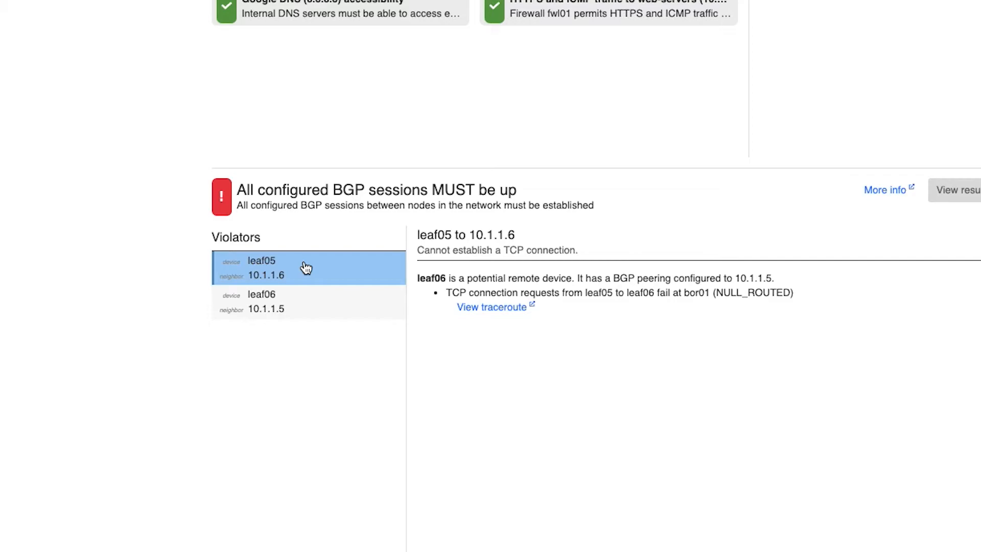
{"action": "left_click", "coordinate": [294, 301]}
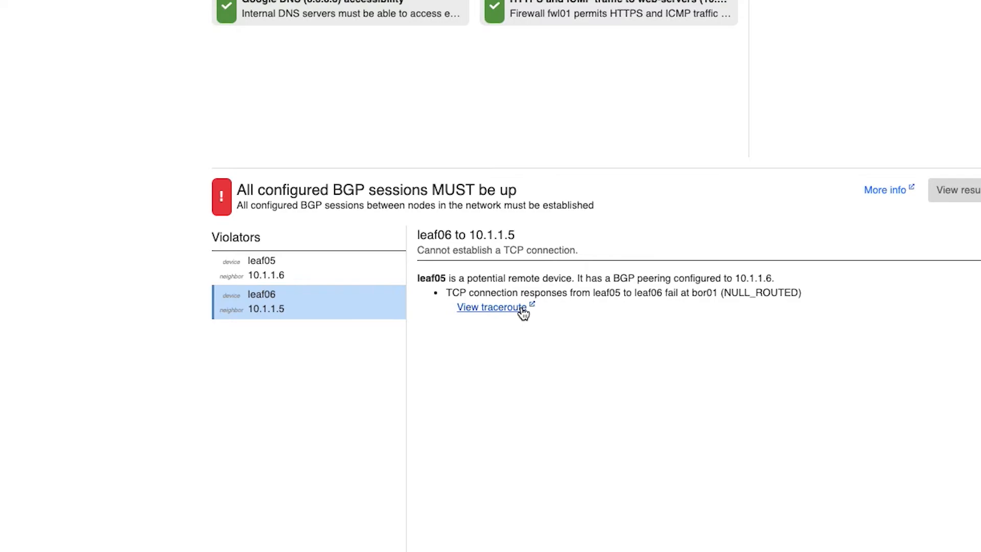
{"action": "mouse_move", "coordinate": [851, 294]}
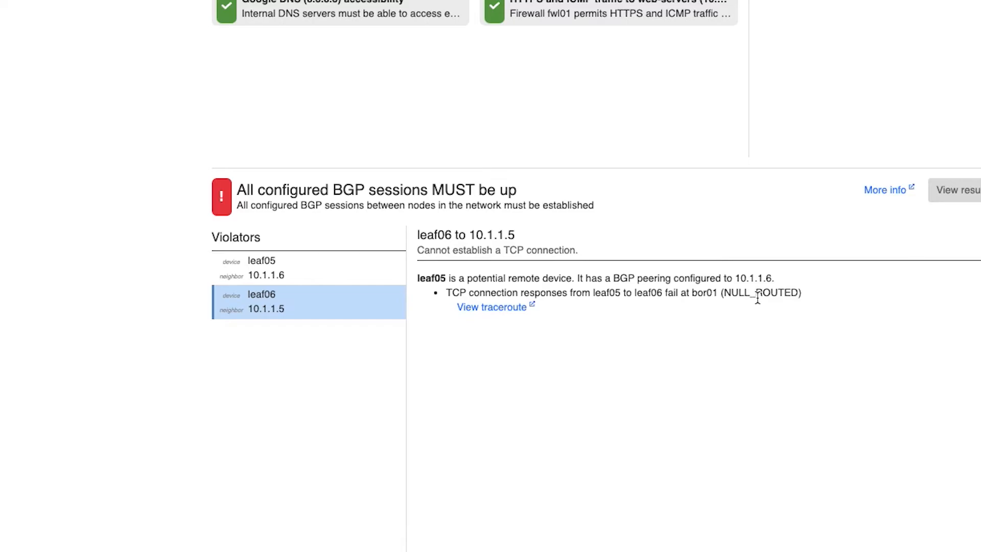
{"action": "scroll", "scroll_direction": "up", "scroll_amount": 3}
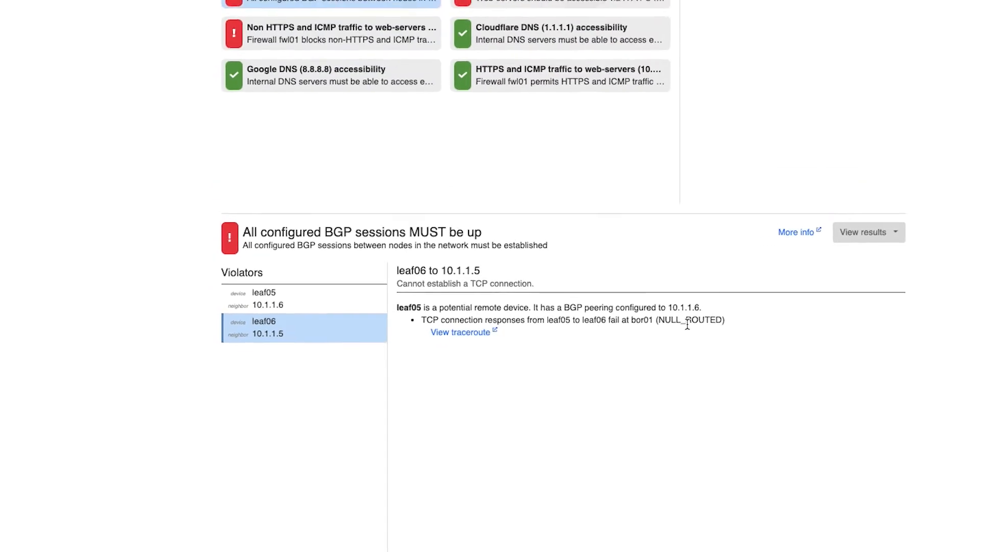
{"action": "scroll", "scroll_direction": "up", "scroll_amount": 3}
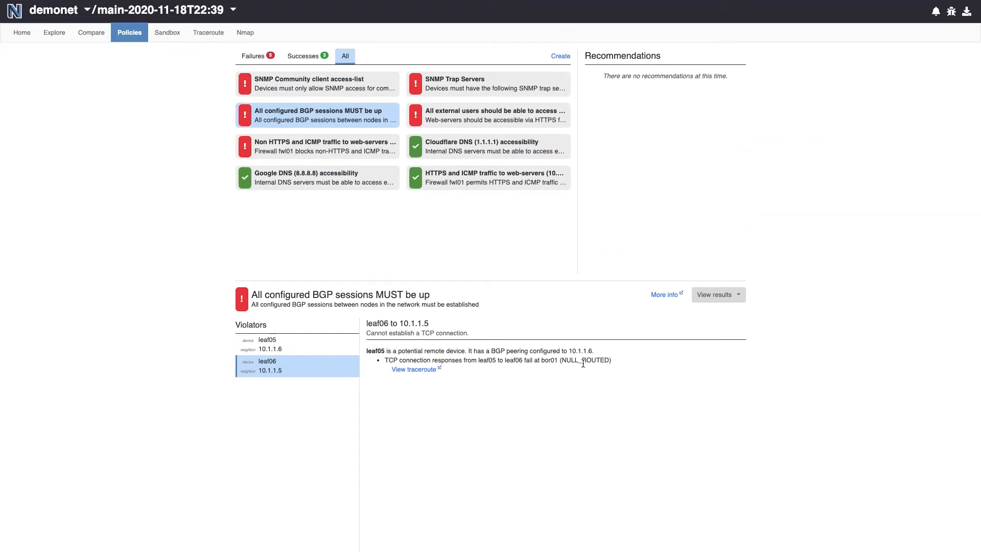
Review fwl01's non-HTTPS traffic violation, then view the passing Google DNS (8.8.8.8) policy.
{"action": "left_click", "coordinate": [319, 146]}
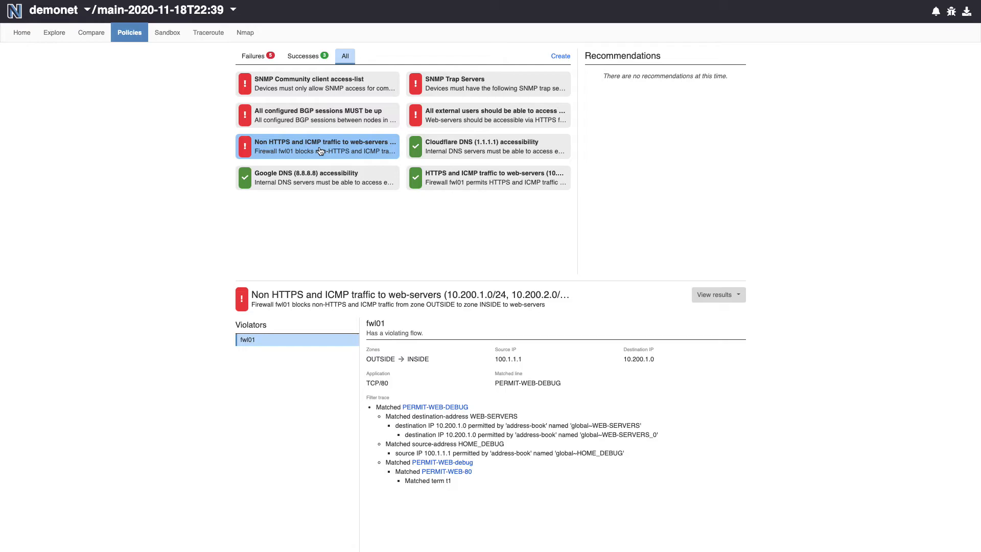
{"action": "scroll", "scroll_direction": "down", "scroll_amount": 3}
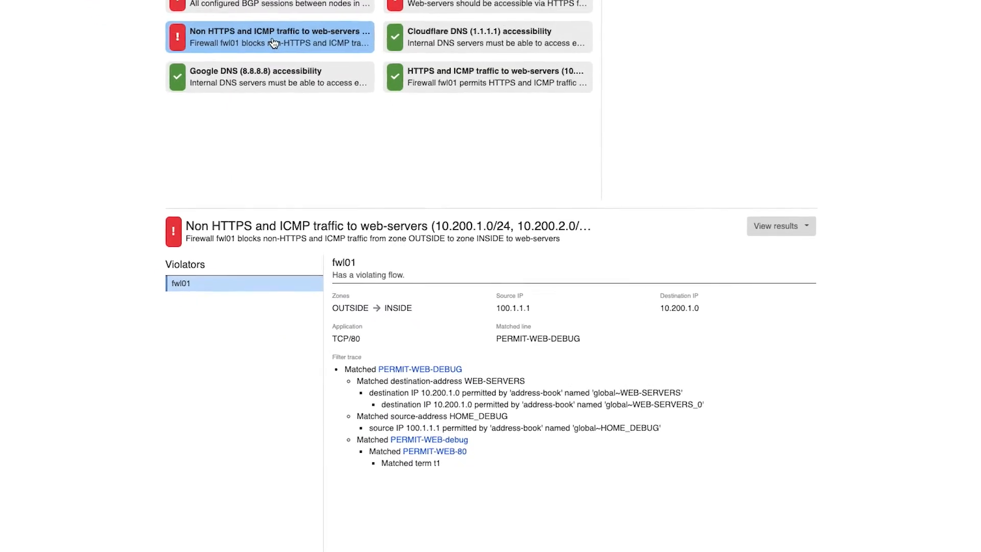
{"action": "scroll", "scroll_direction": "down", "scroll_amount": 3}
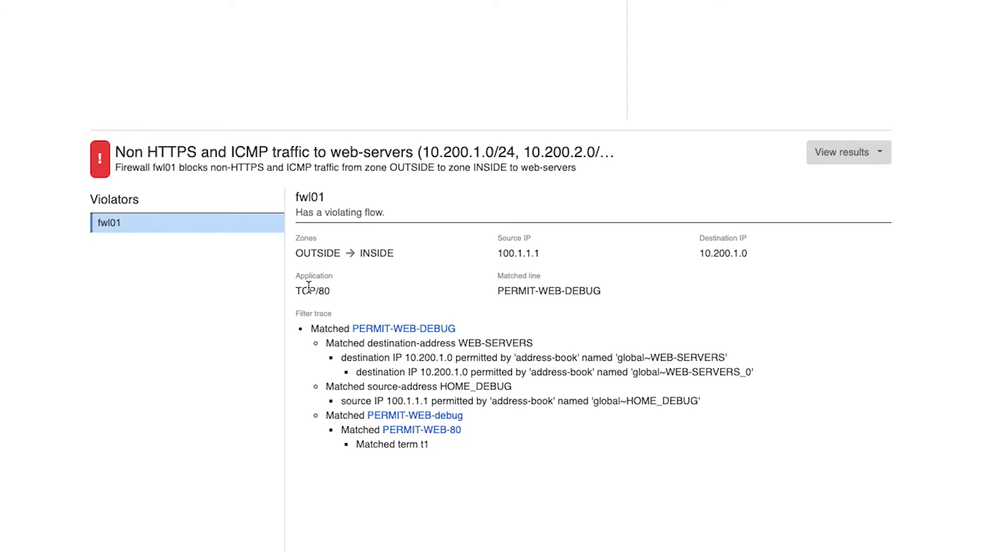
{"action": "scroll", "scroll_direction": "up", "scroll_amount": 3}
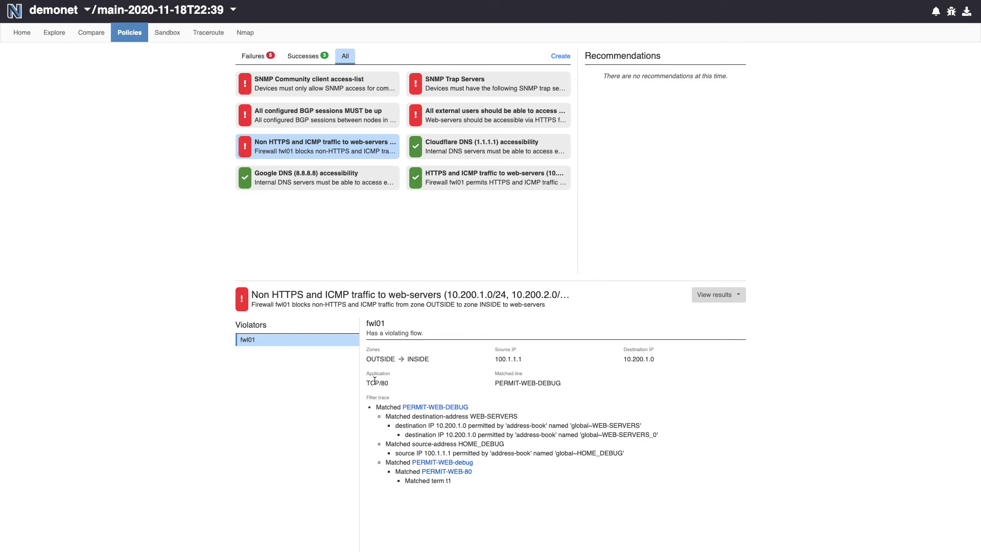
{"action": "left_click", "coordinate": [317, 177]}
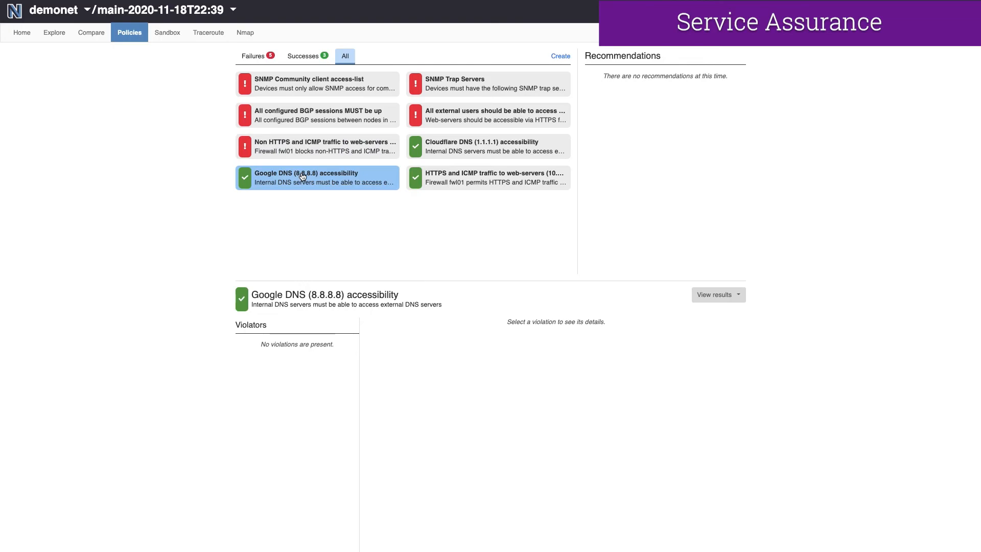